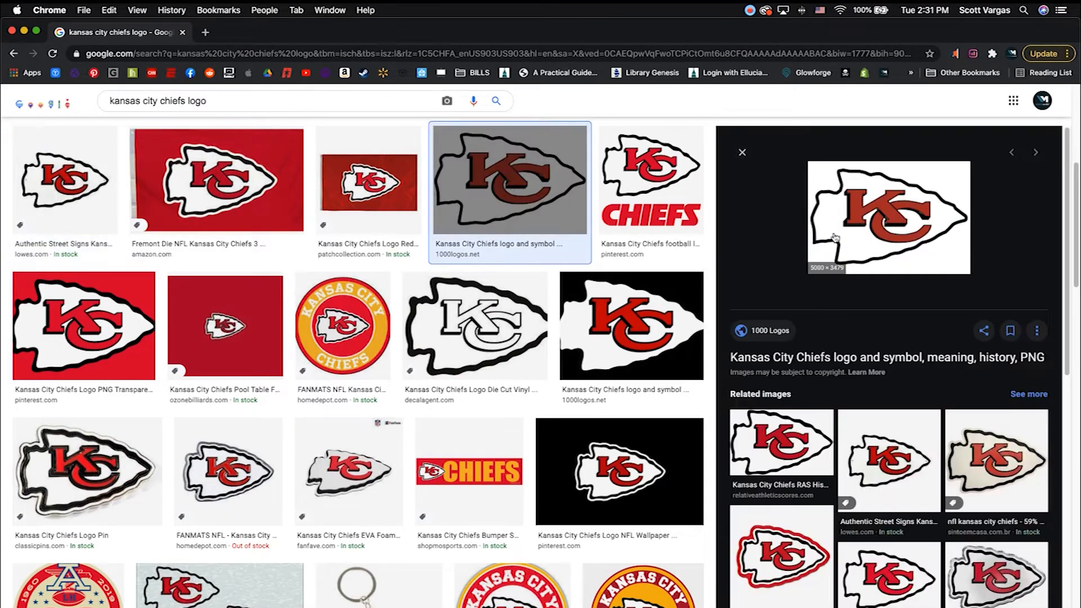
# Choose the Chiefs arrowhead-with-CHIEFS logo image from the Google Images results
pyautogui.click(649, 180)
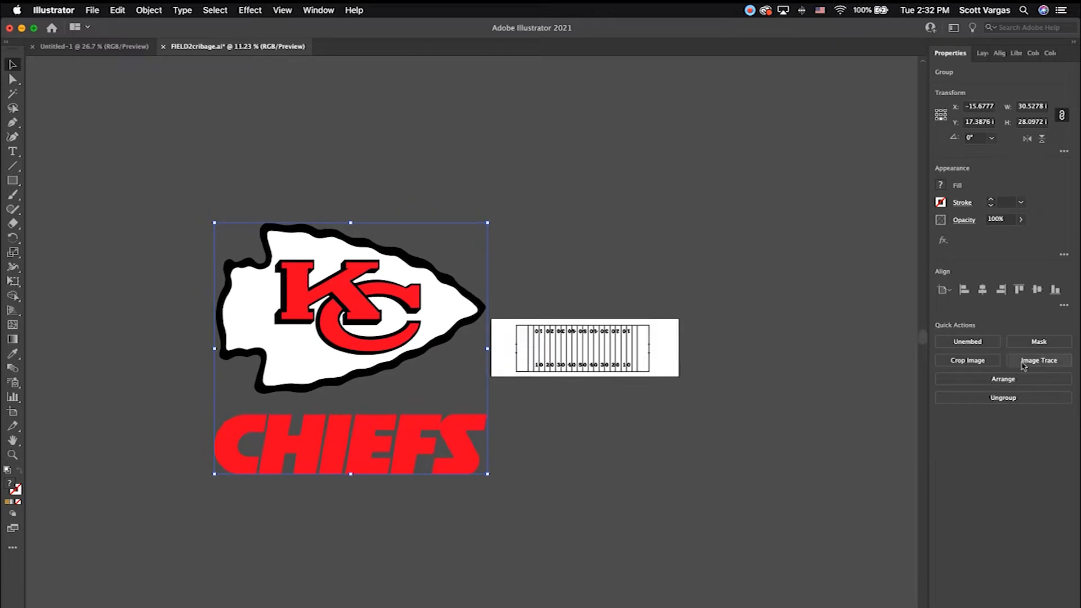
# Image Trace the pasted logo, confirm the large-image warning, and expand it into editable paths
pyautogui.click(1038, 360)
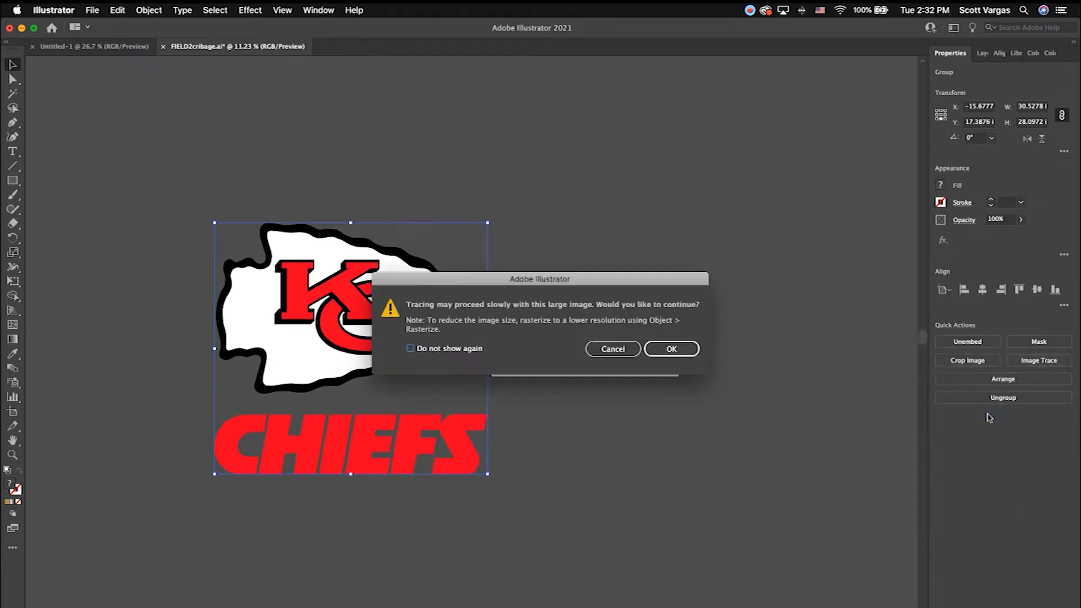
pyautogui.click(669, 348)
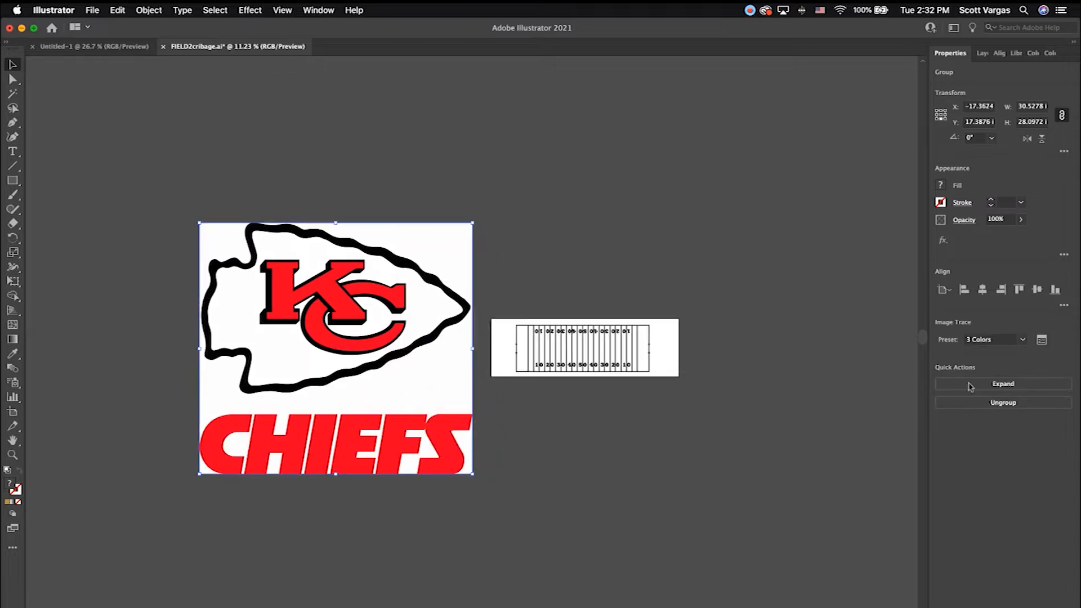
pyautogui.click(1002, 384)
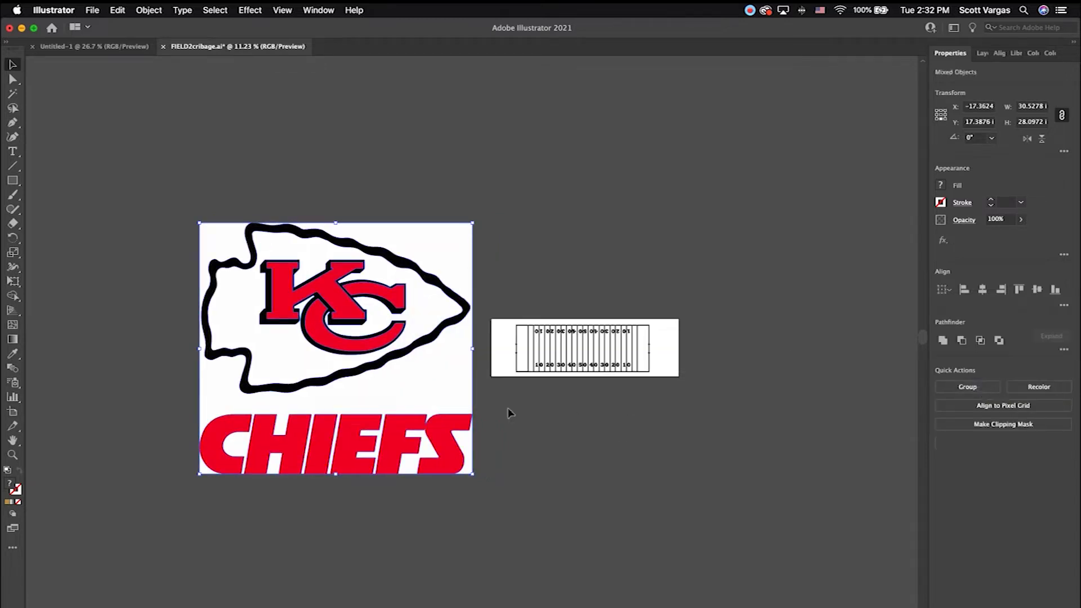
pyautogui.click(413, 351)
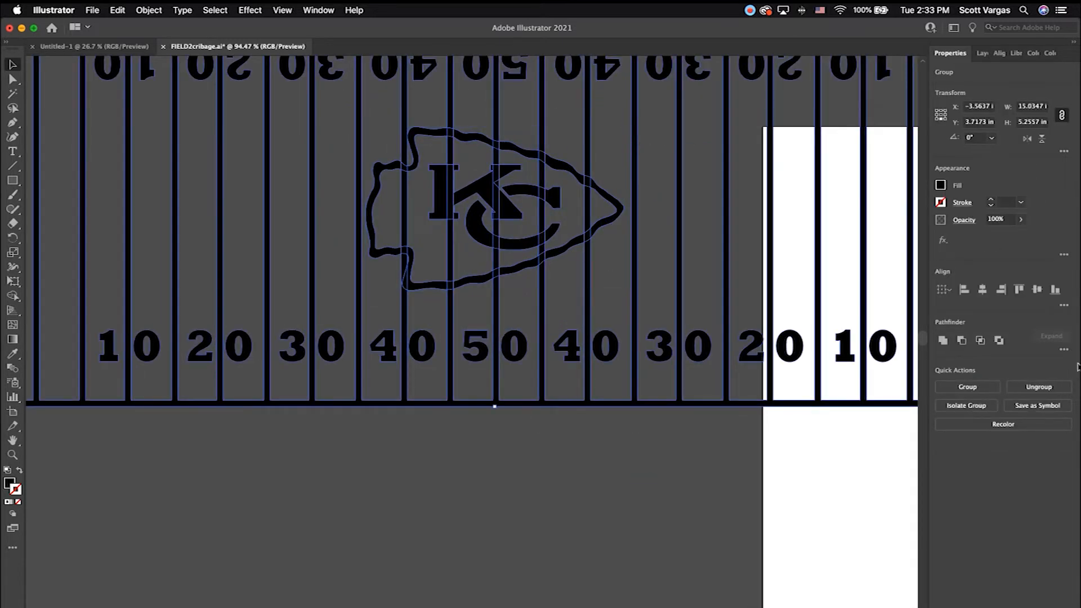
# Recolor the traced shapes black and scale the arrowhead onto the 50-yard line
pyautogui.click(586, 221)
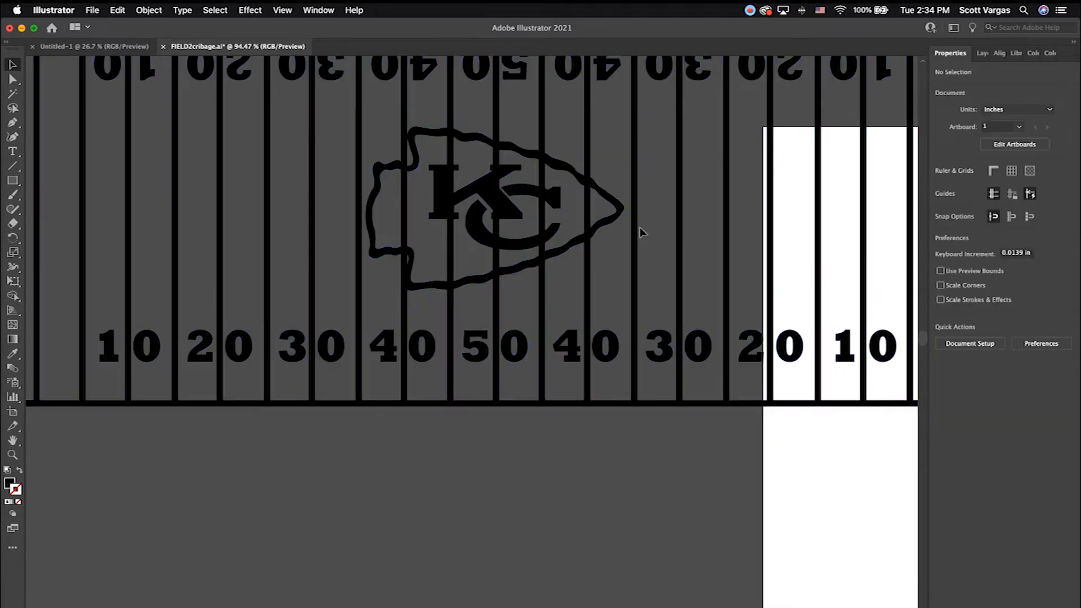
pyautogui.moveTo(548, 210)
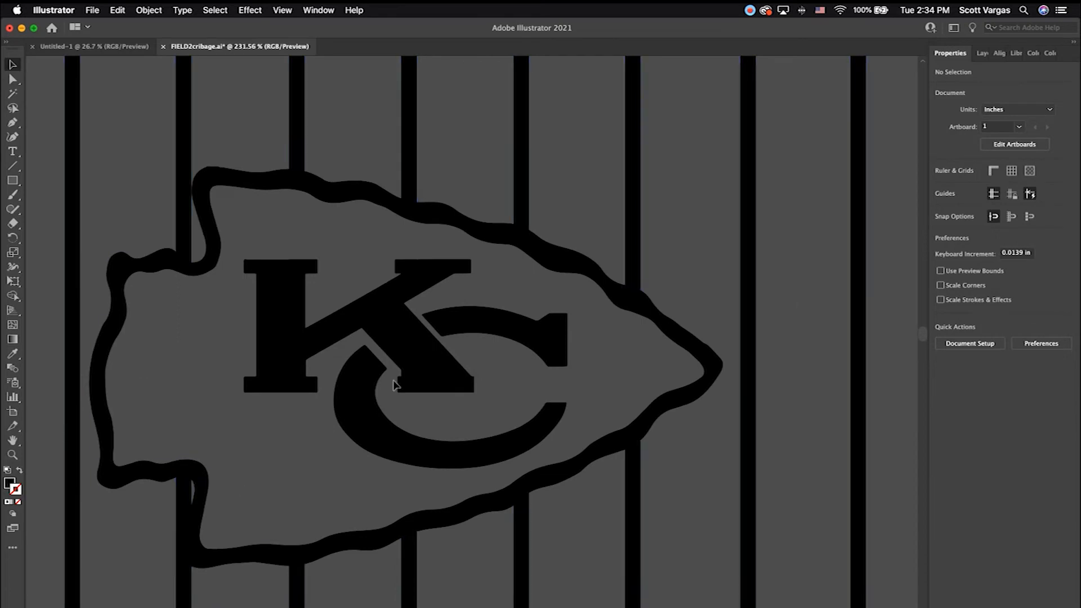
pyautogui.click(215, 10)
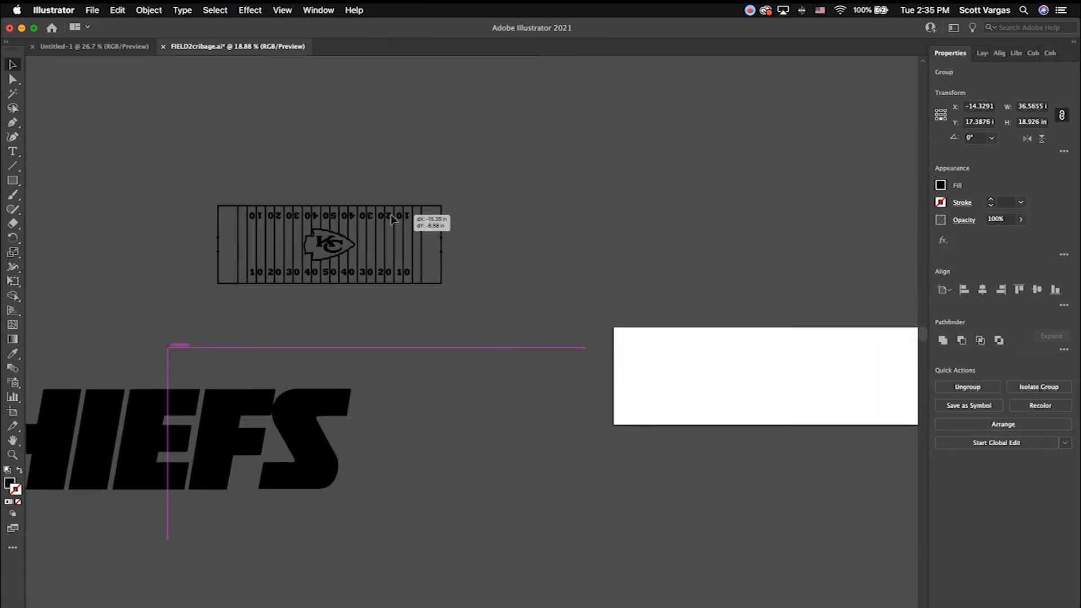
pyautogui.click(369, 311)
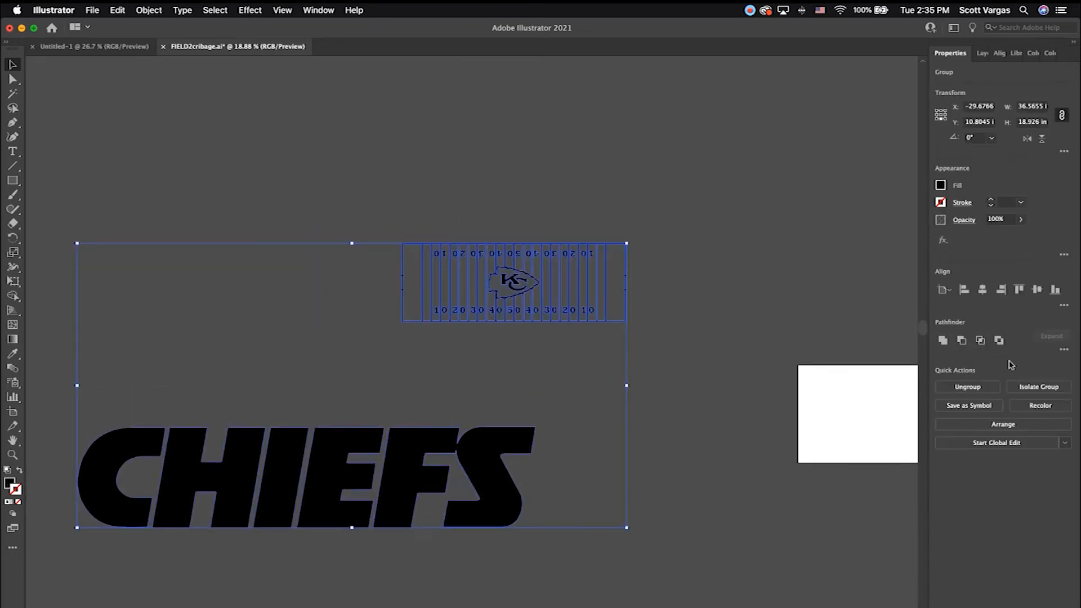
# Rotate the CHIEFS text 90°, scale it down and set it in the left end zone
pyautogui.click(179, 500)
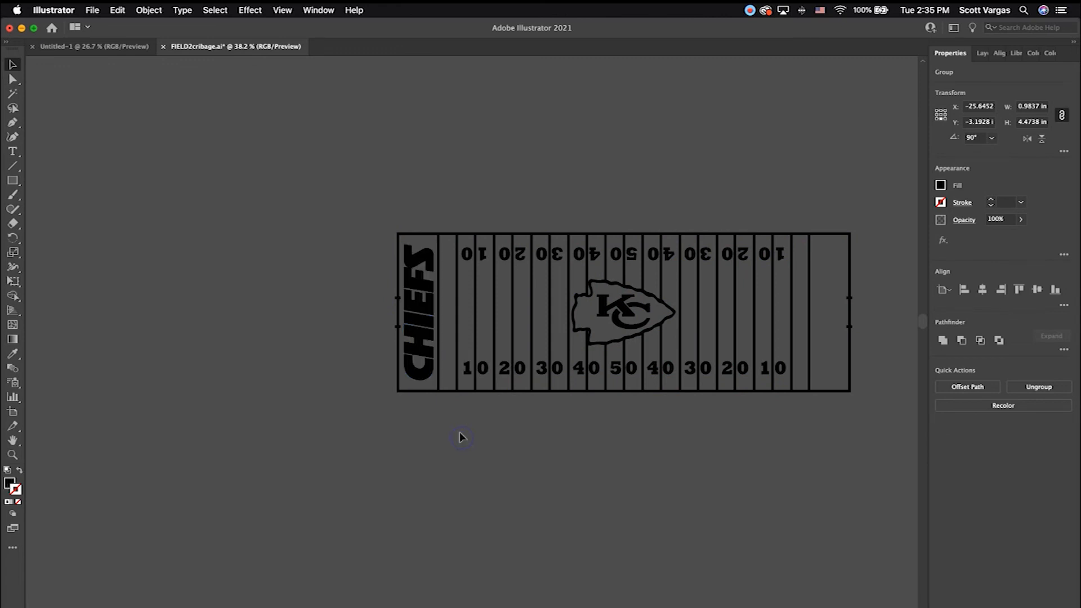
pyautogui.click(419, 310)
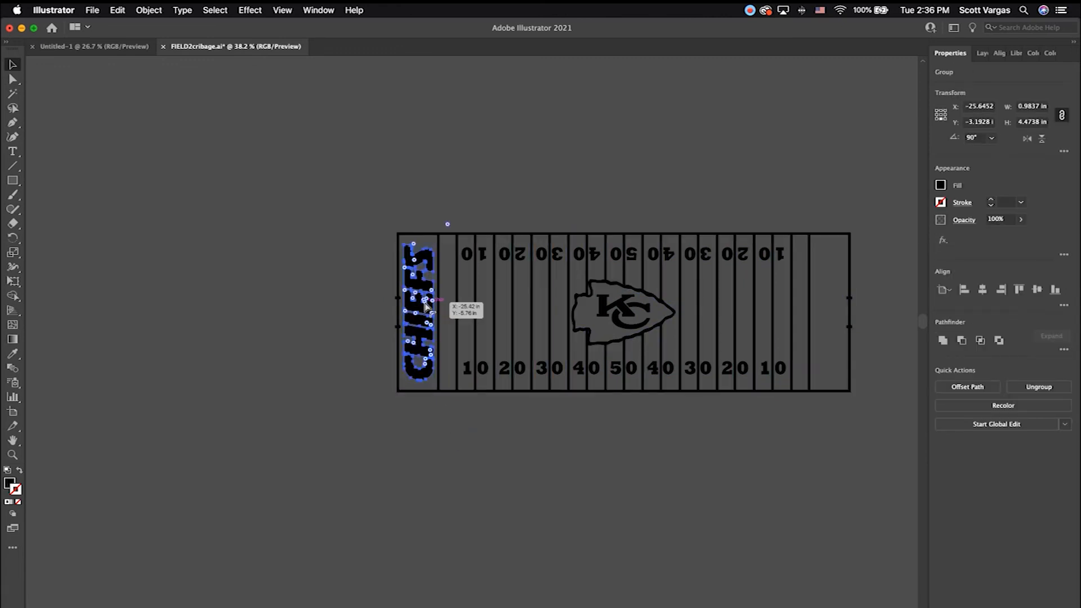